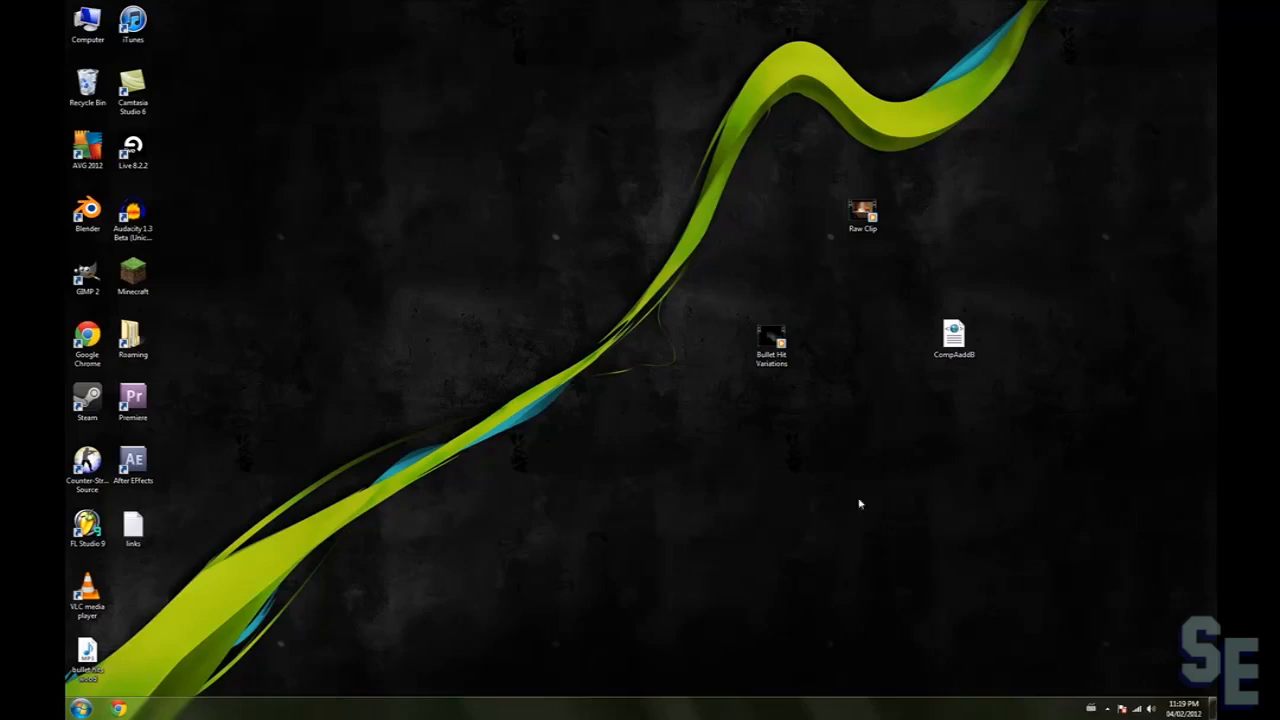
{"action": "mouse_move", "coordinate": [844, 404]}
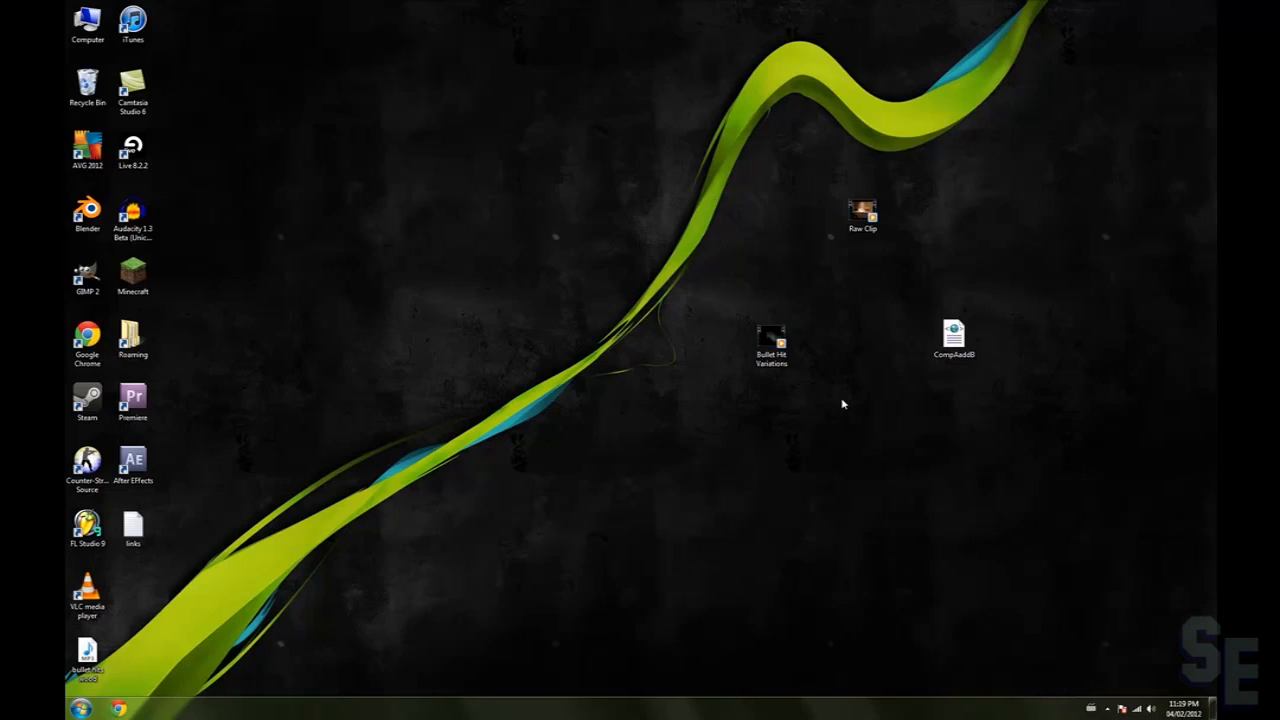
{"action": "mouse_move", "coordinate": [844, 388]}
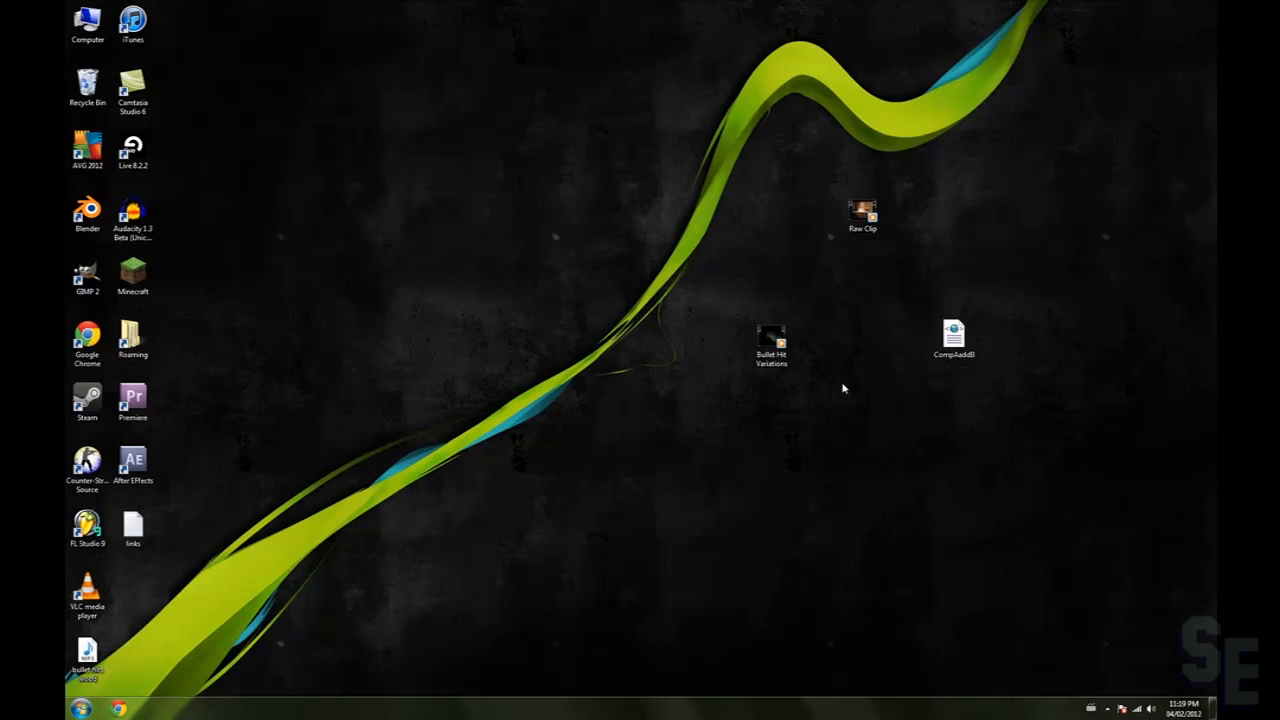
{"action": "mouse_move", "coordinate": [836, 356]}
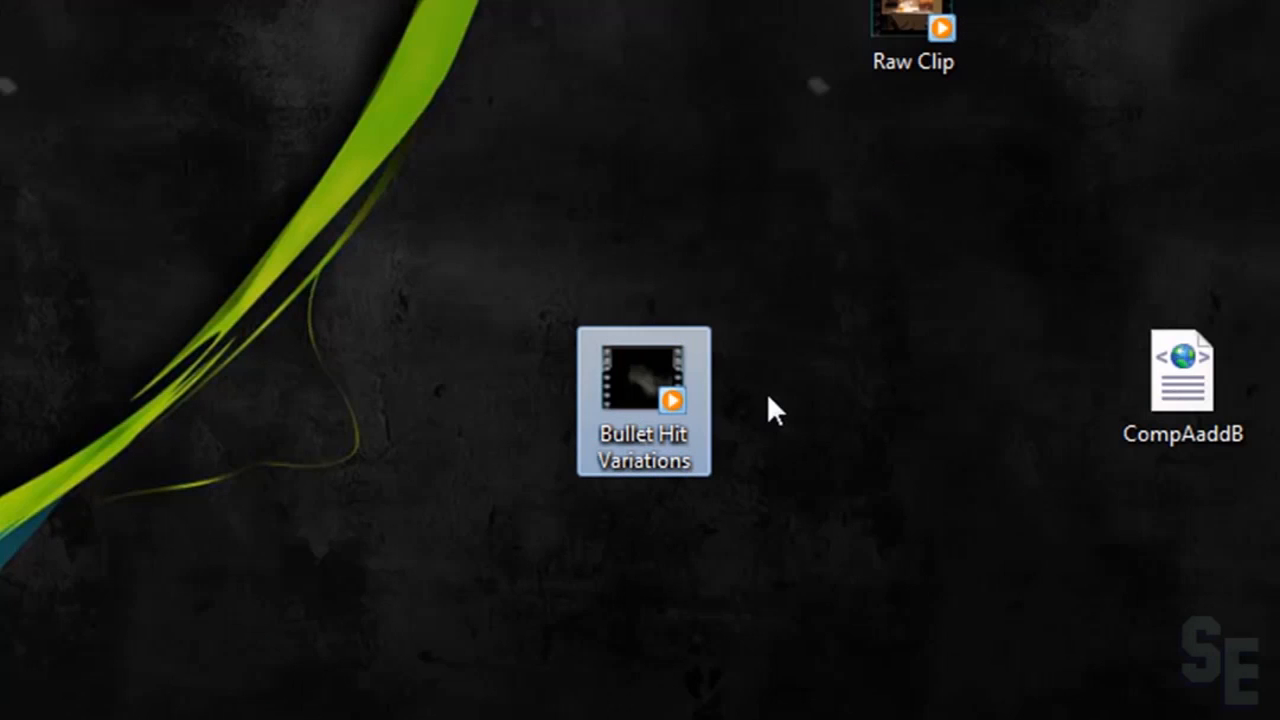
{"action": "mouse_move", "coordinate": [778, 316]}
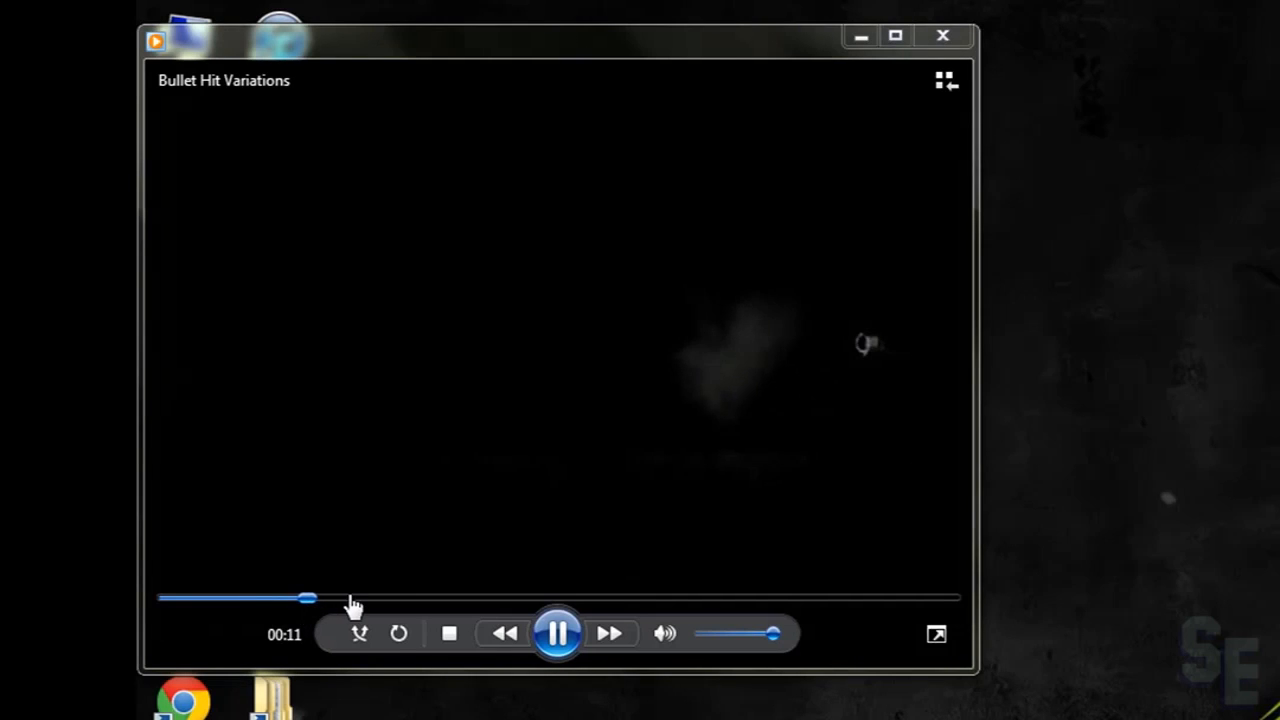
Skip through the Bullet Hit Variations clip to view its spark impact effects
{"action": "left_click", "coordinate": [550, 598]}
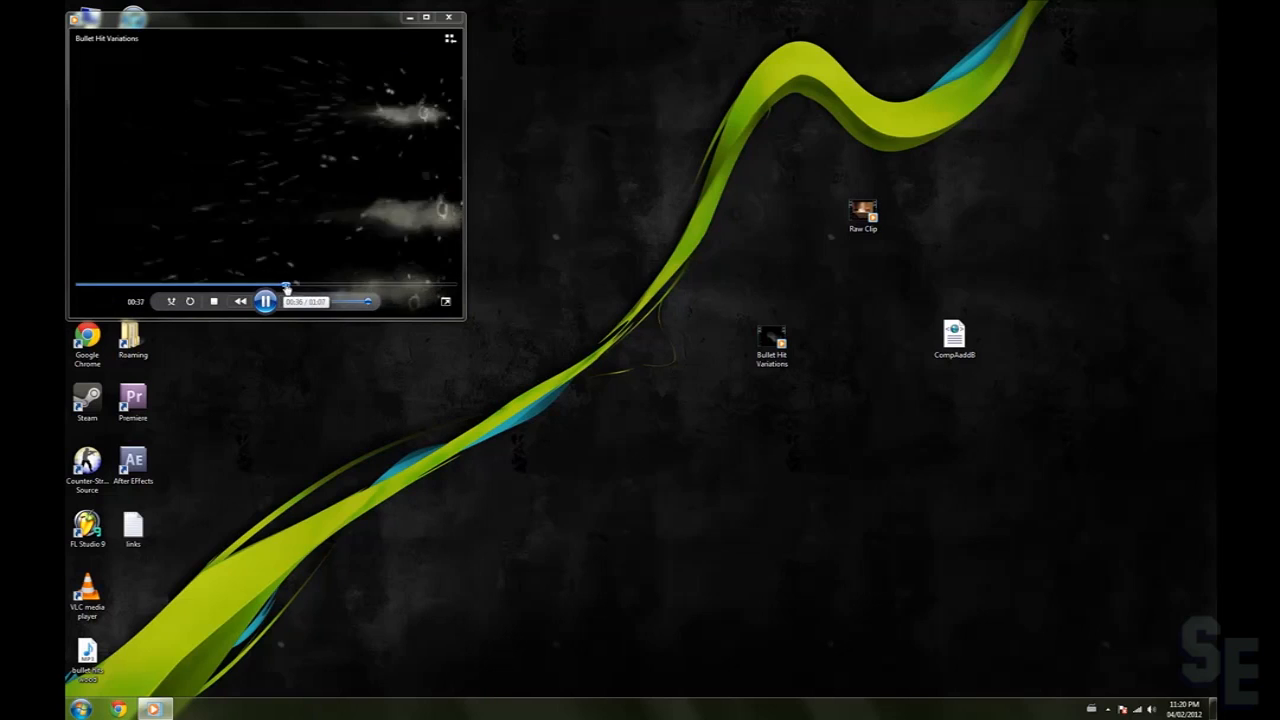
{"action": "left_click", "coordinate": [264, 300]}
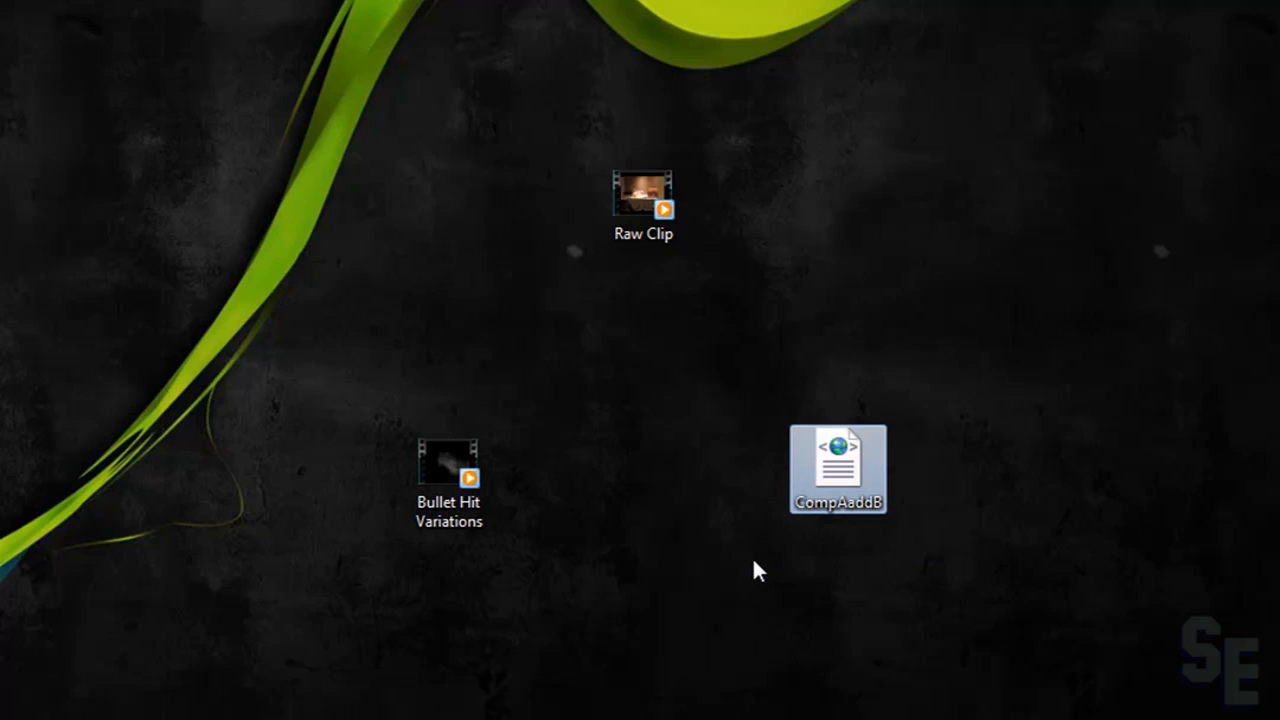
Clear the desktop selection, leaving Raw Clip, Bullet Hit Variations and CompAaddB showing
{"action": "left_click", "coordinate": [448, 470]}
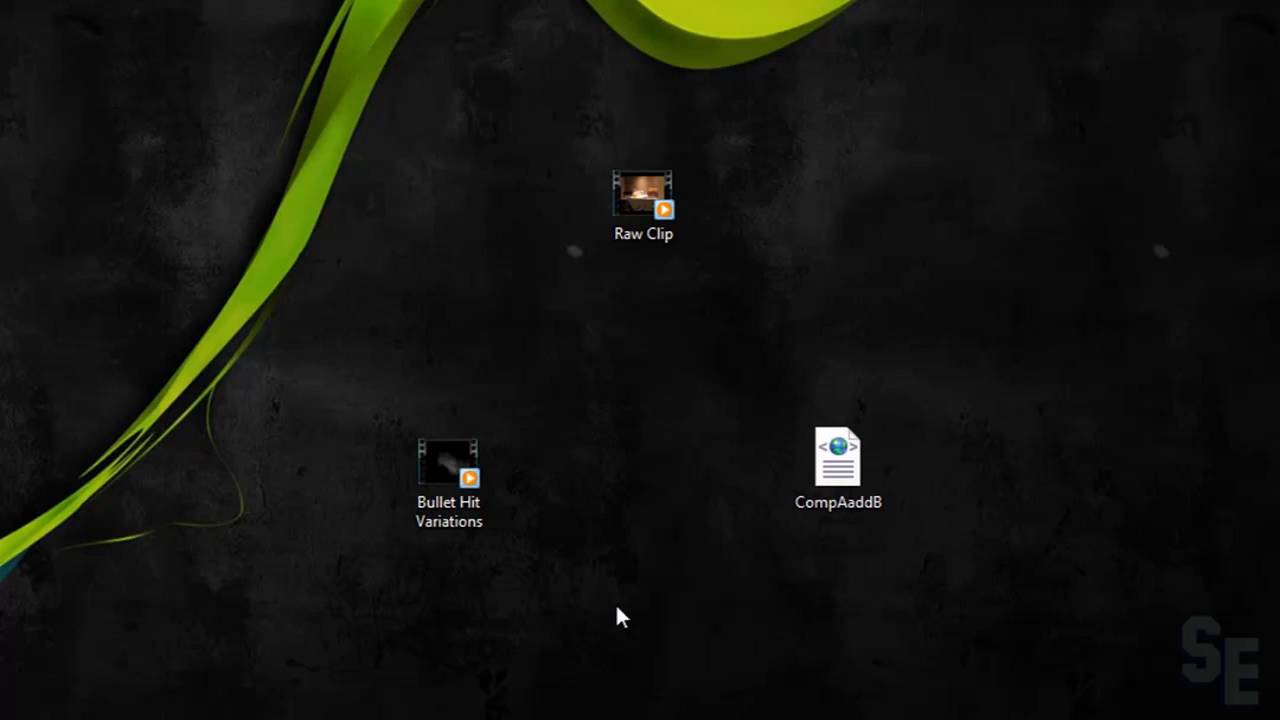
{"action": "mouse_move", "coordinate": [672, 644]}
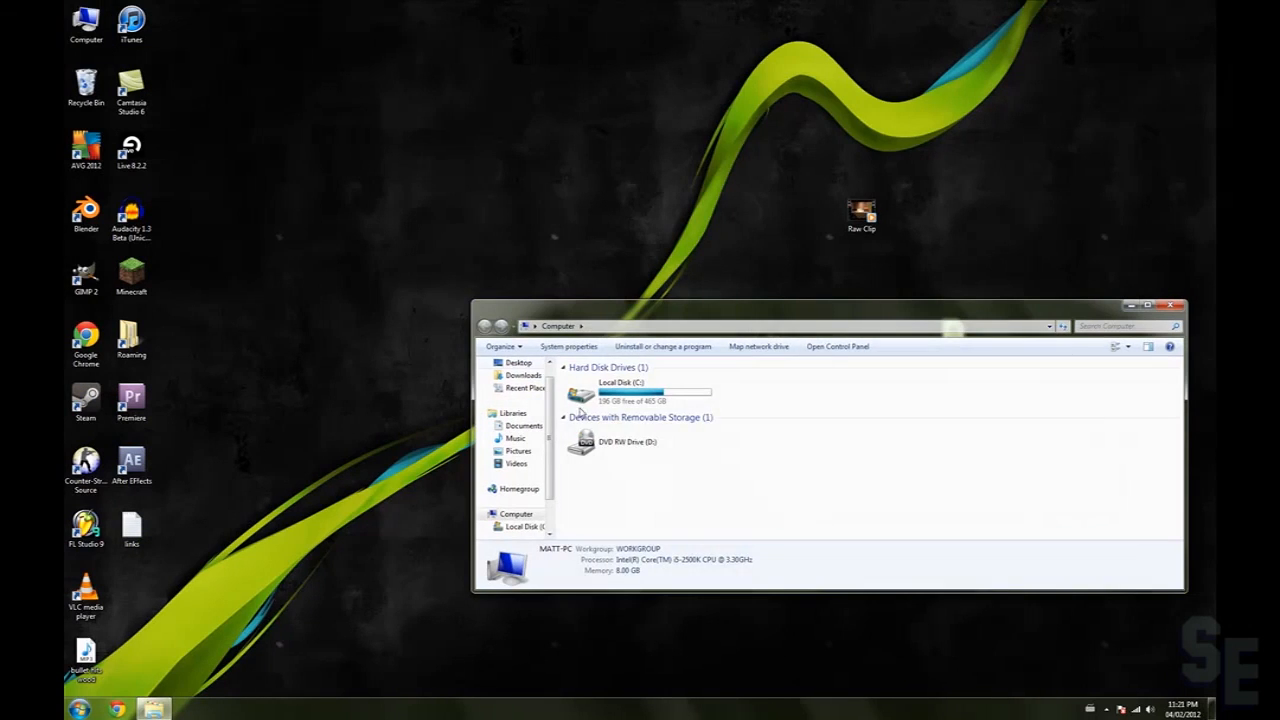
Browse Local Disk (C:) > Program Files (x86) > Movie Maker 2.6 to reach the Shared folder
{"action": "double_click", "coordinate": [620, 390]}
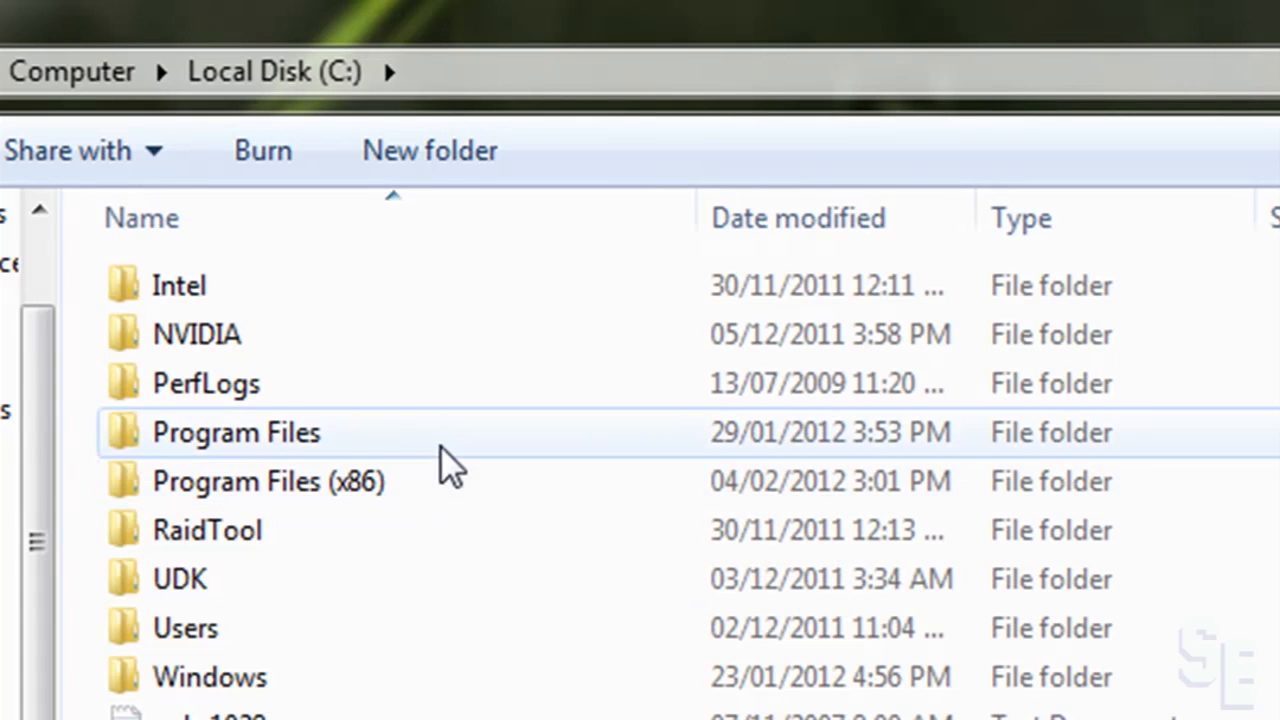
{"action": "mouse_move", "coordinate": [484, 496]}
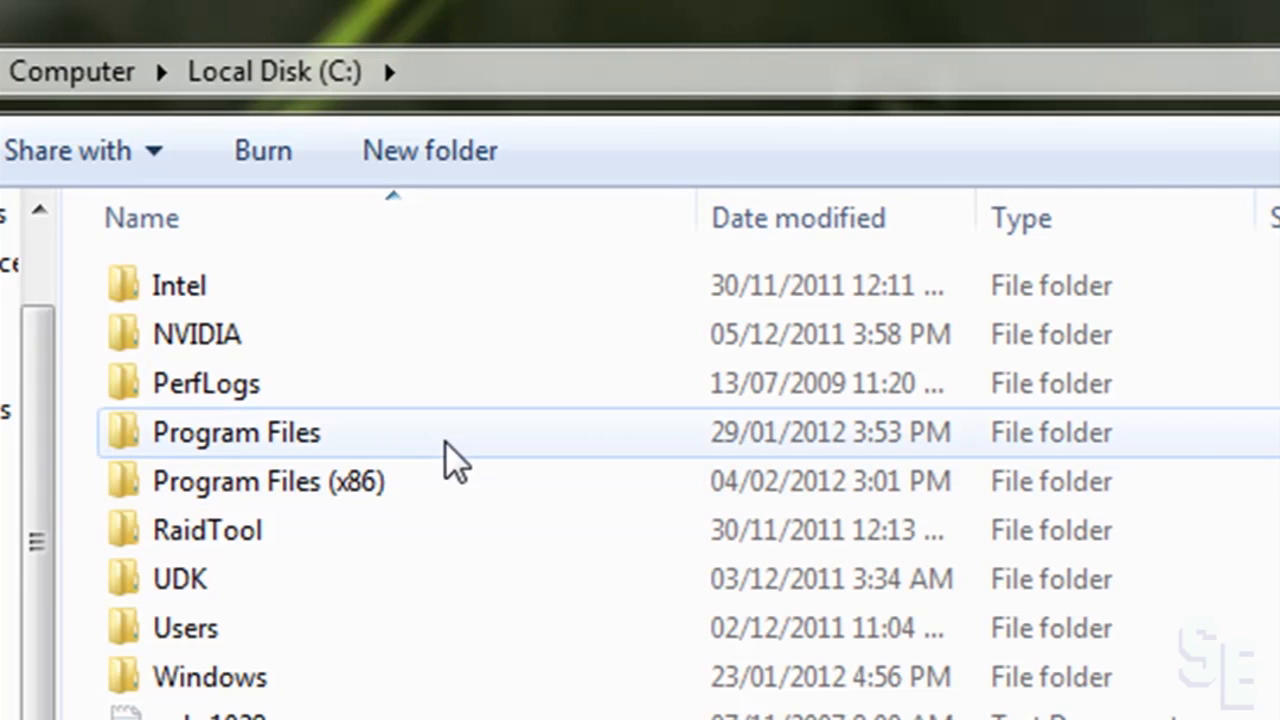
{"action": "mouse_move", "coordinate": [410, 456]}
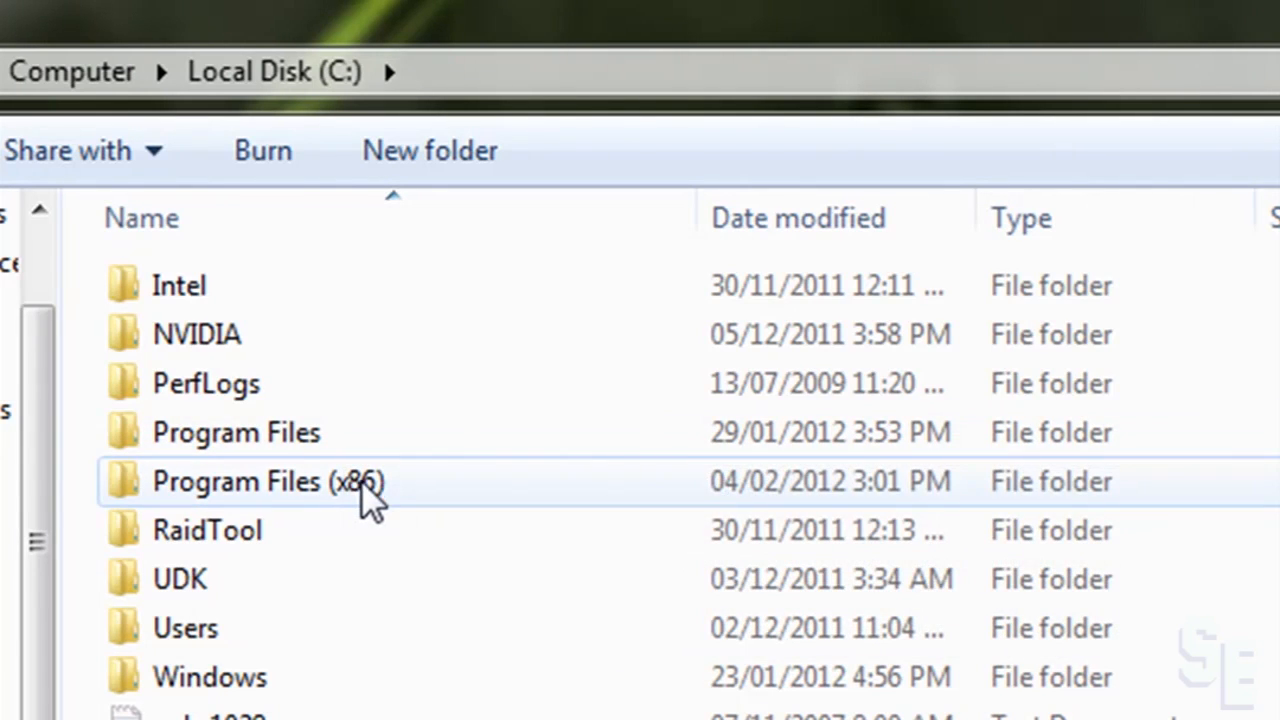
{"action": "double_click", "coordinate": [268, 480]}
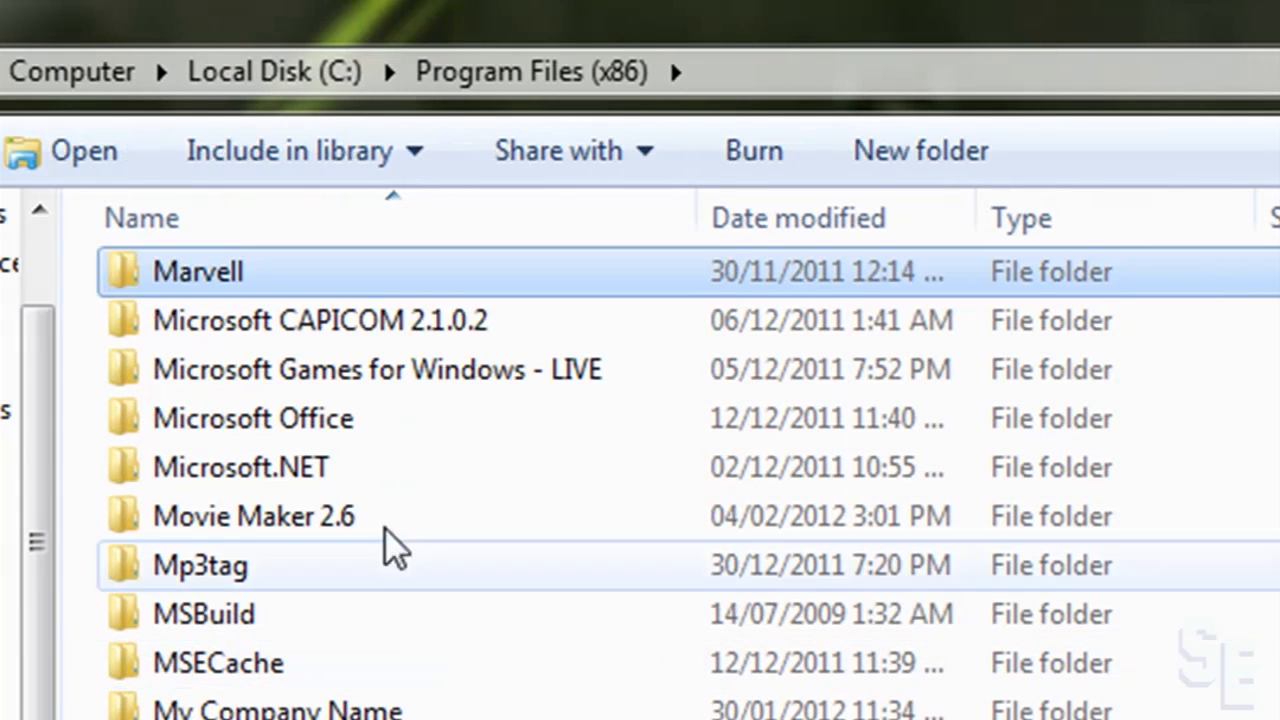
{"action": "left_click", "coordinate": [254, 516]}
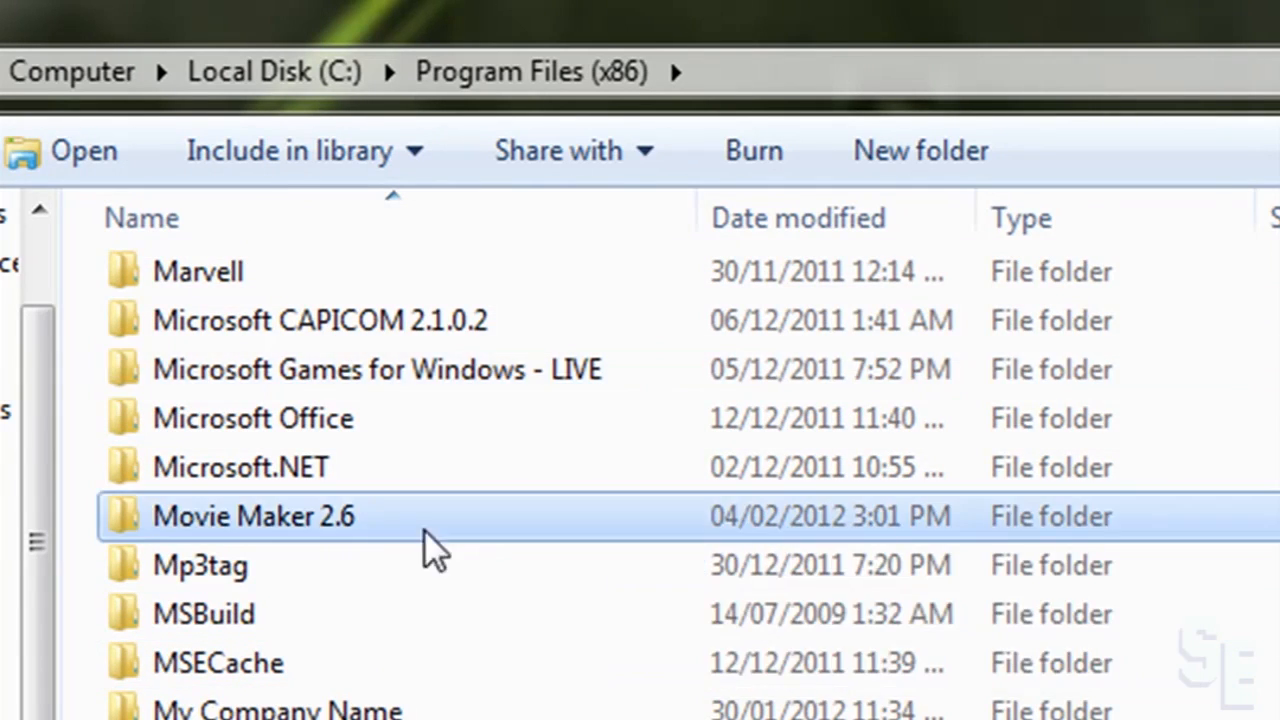
{"action": "double_click", "coordinate": [252, 516]}
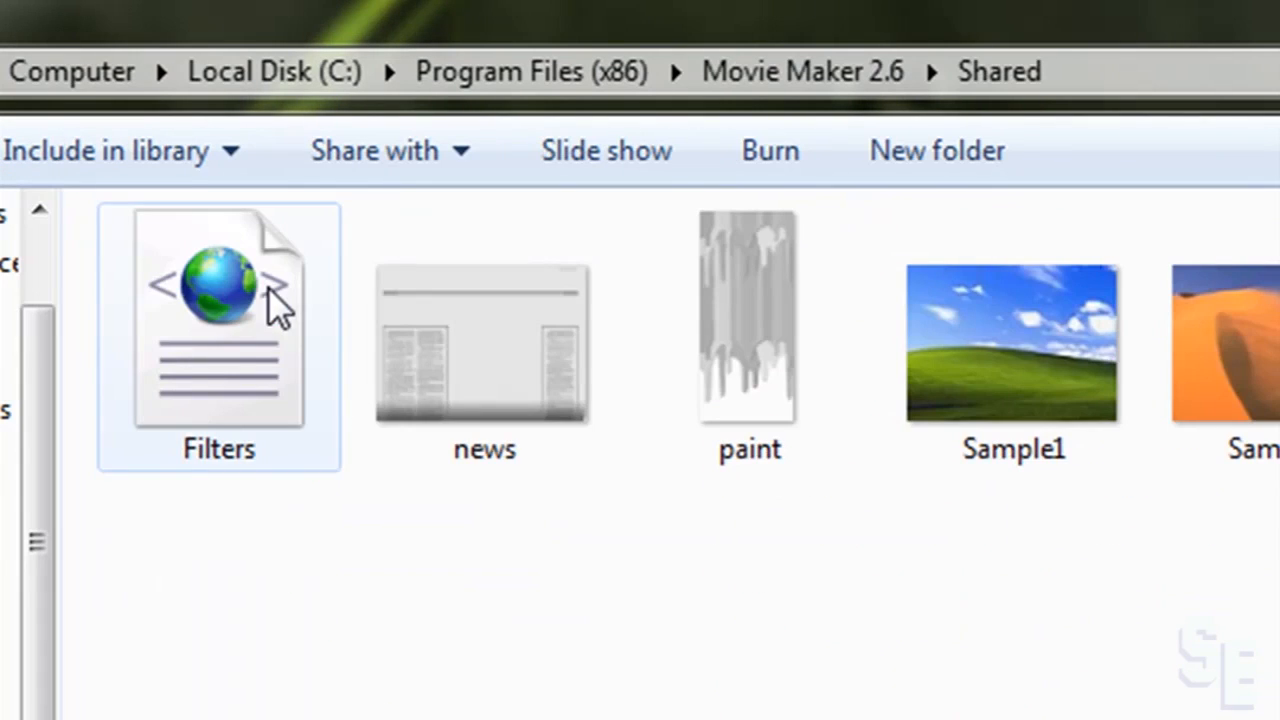
Create a new folder named AddOnTFX in Shared and move CompAaddB into it
{"action": "right_click", "coordinate": [260, 616]}
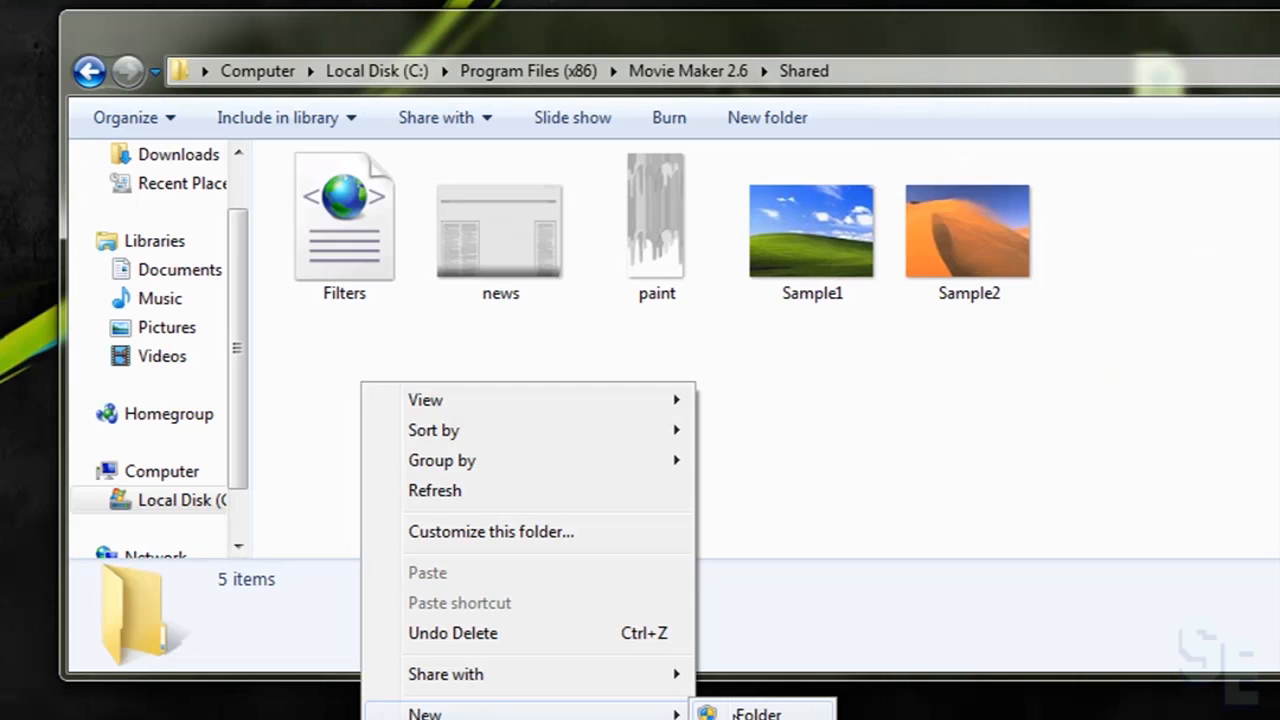
{"action": "left_click", "coordinate": [756, 712]}
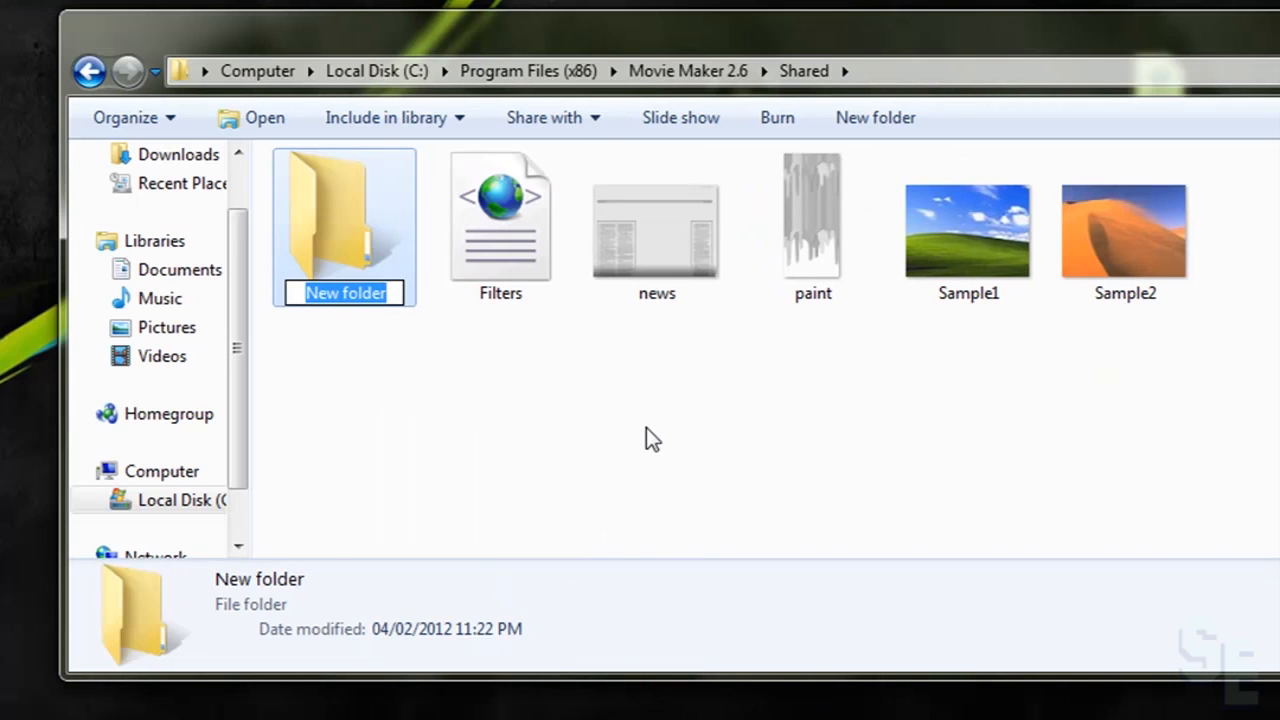
{"action": "type", "text": "Add"}
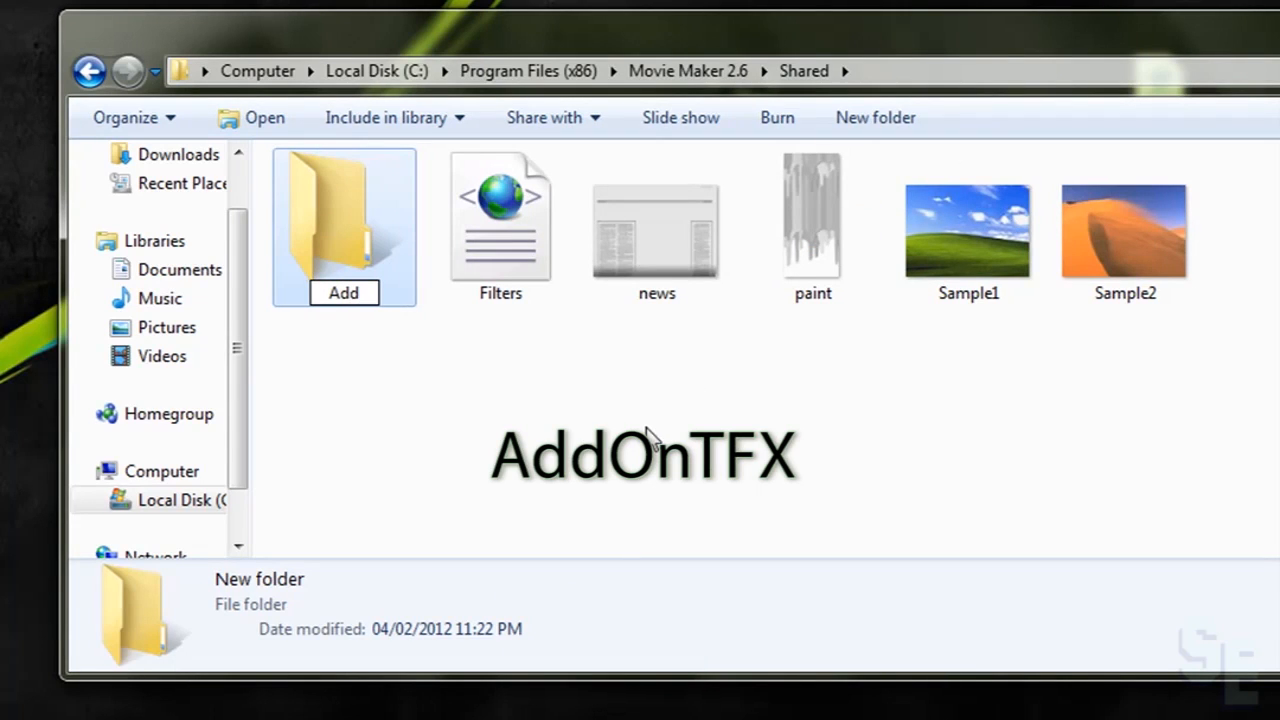
{"action": "type", "text": "AddOnTFX"}
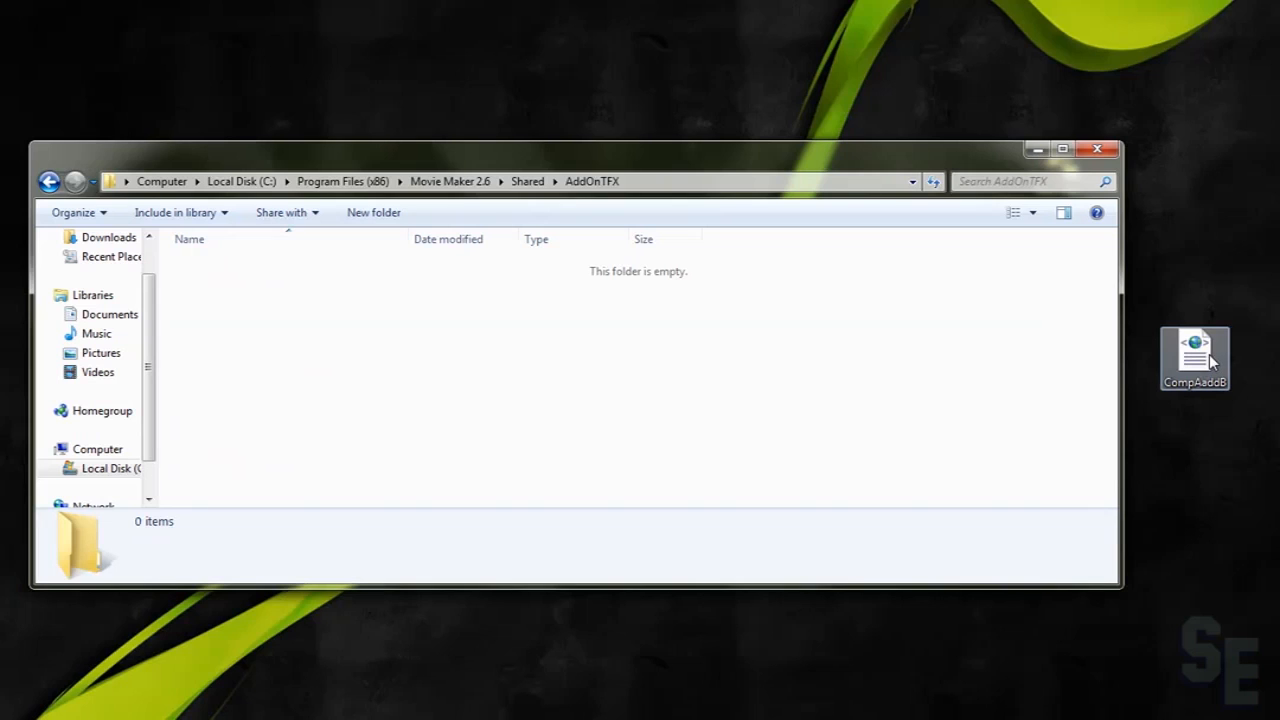
{"action": "left_click_drag", "start_coordinate": [1196, 358], "coordinate": [256, 330]}
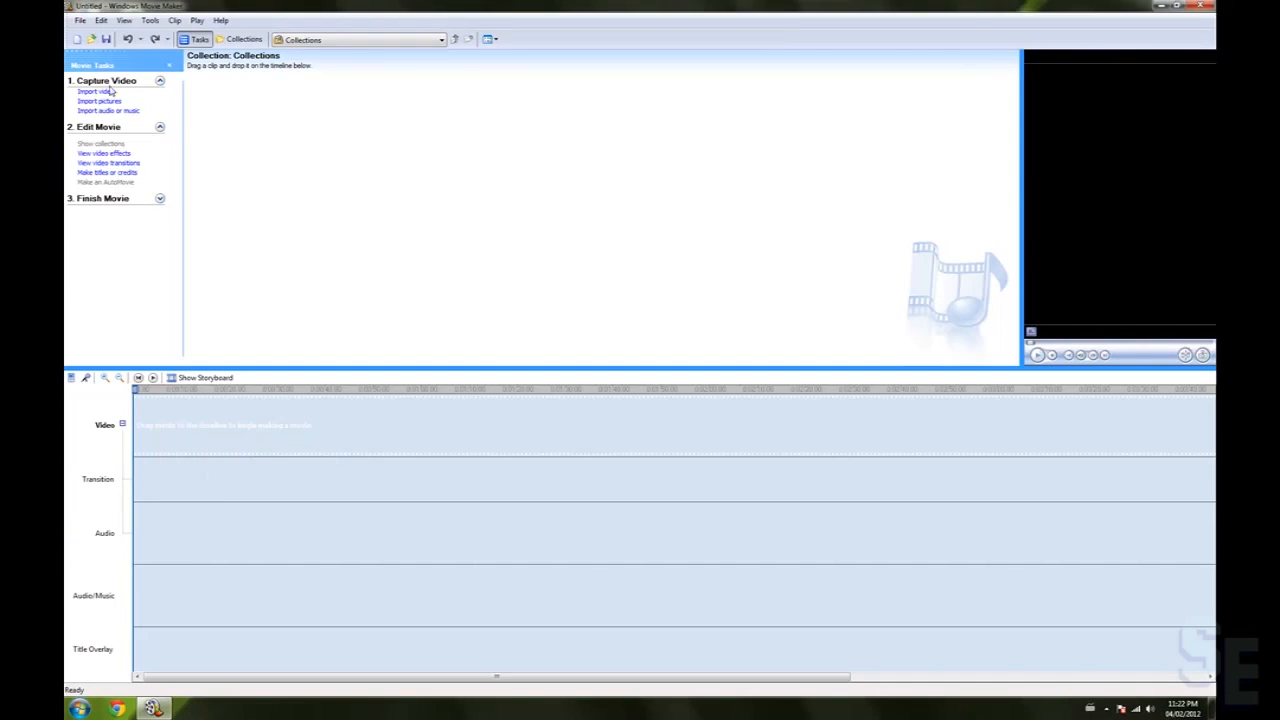
Import the Raw Clip and Bullet Hit Variations videos into the Movie Maker collection
{"action": "left_click", "coordinate": [108, 162]}
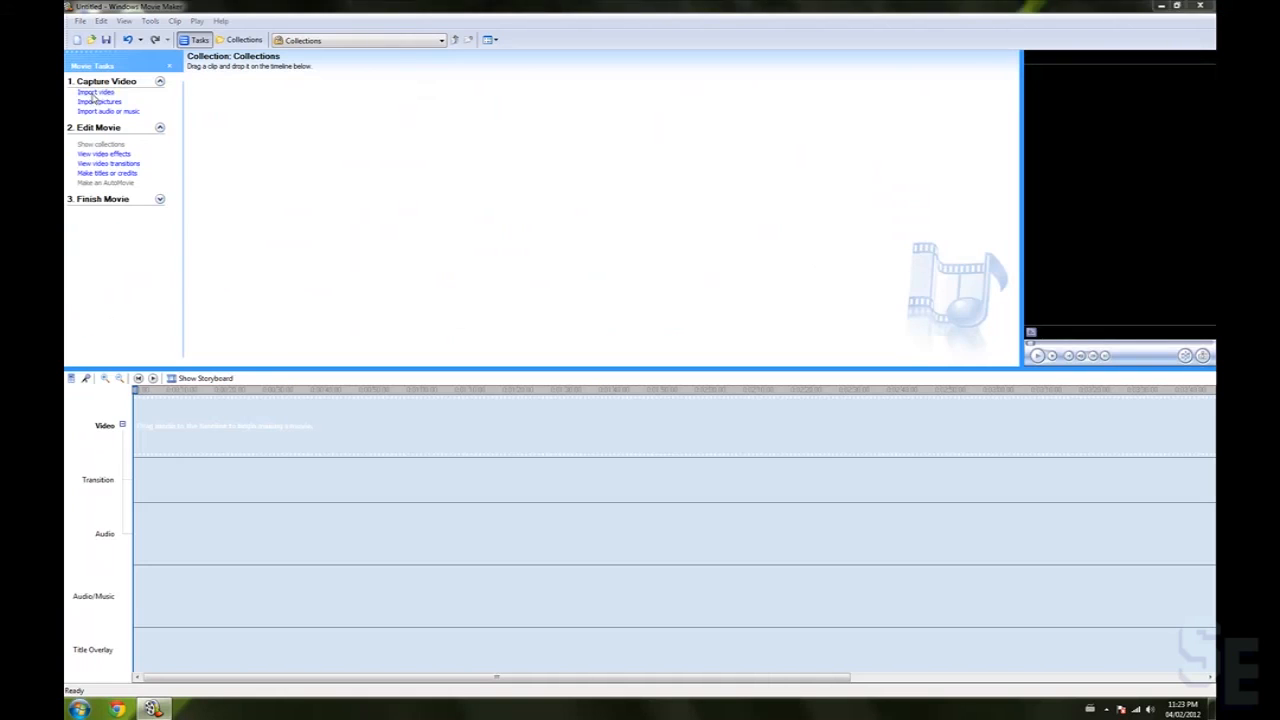
{"action": "left_click", "coordinate": [96, 92]}
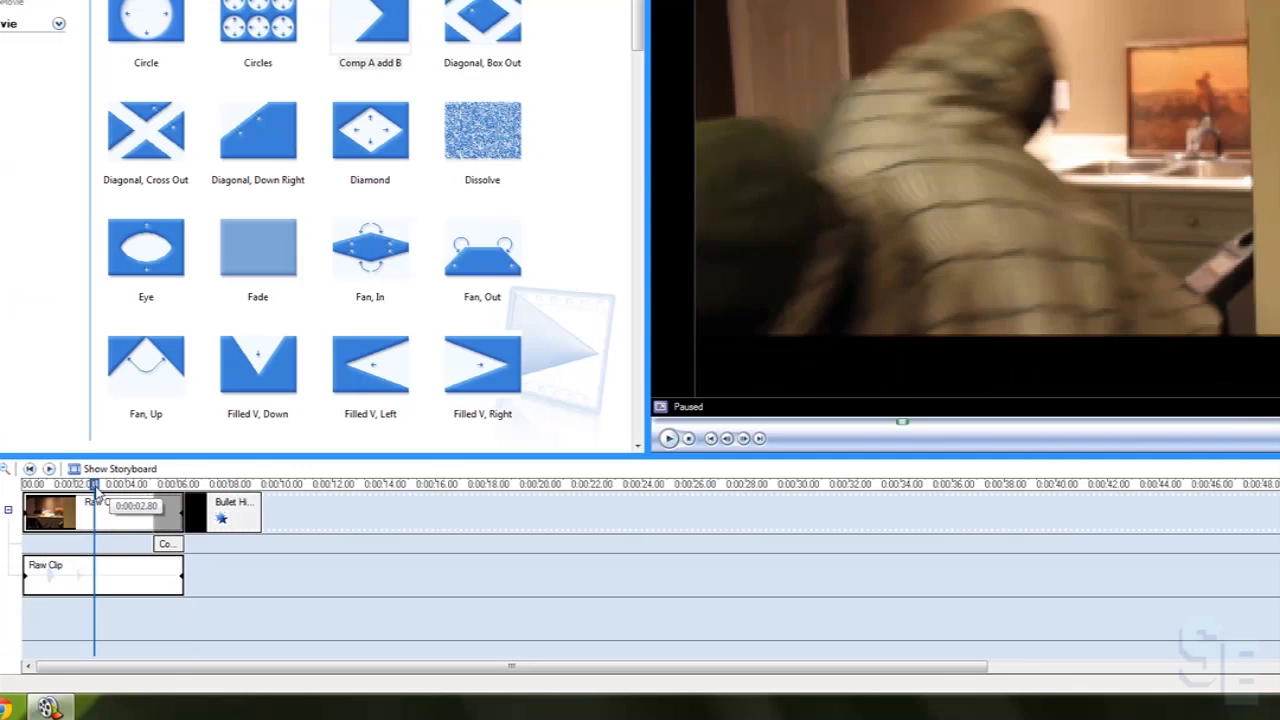
Scrub into the clip overlap, play the preview and pause on the blended bullet-hit frame
{"action": "left_click_drag", "start_coordinate": [96, 490], "coordinate": [100, 490]}
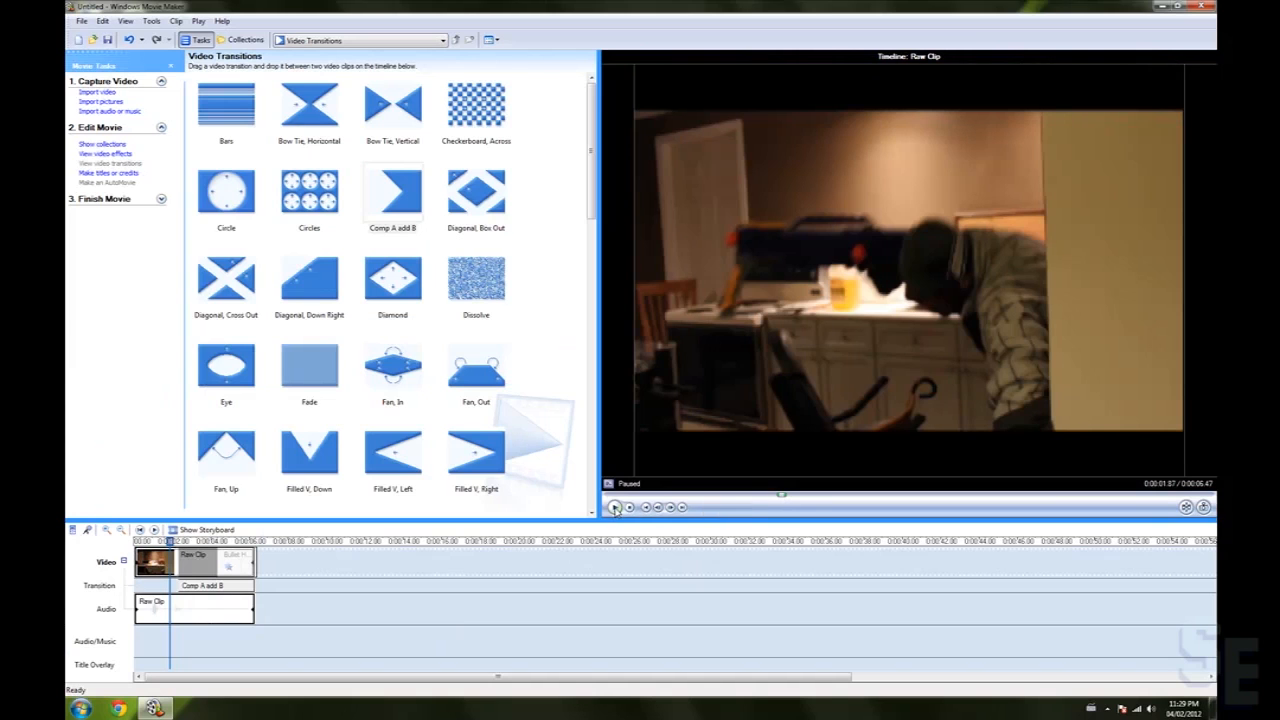
{"action": "left_click", "coordinate": [616, 508]}
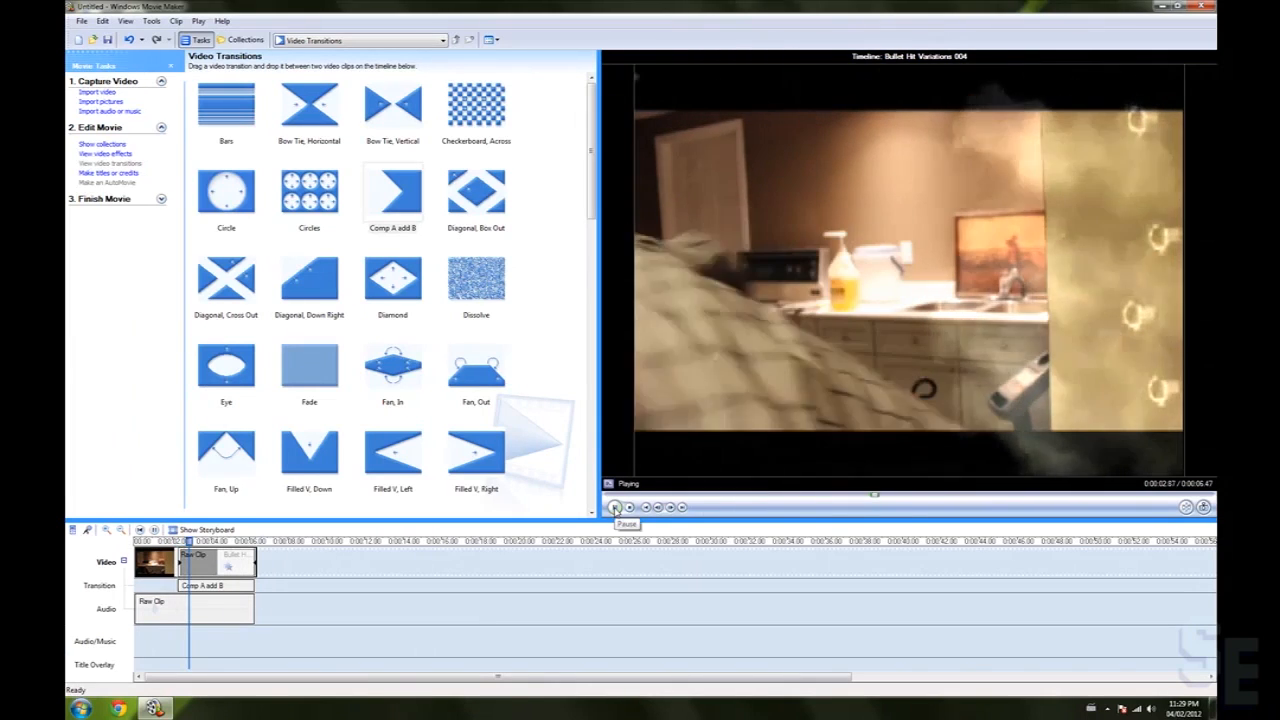
{"action": "left_click", "coordinate": [614, 508]}
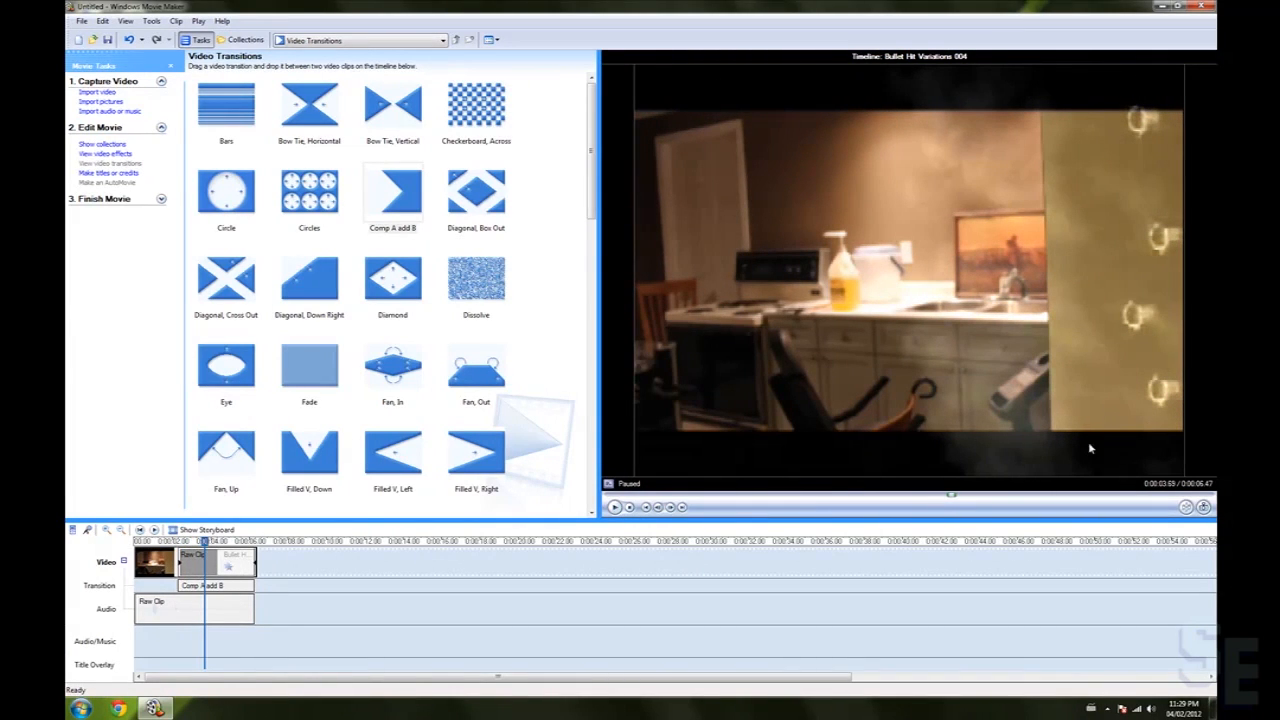
{"action": "mouse_move", "coordinate": [978, 458]}
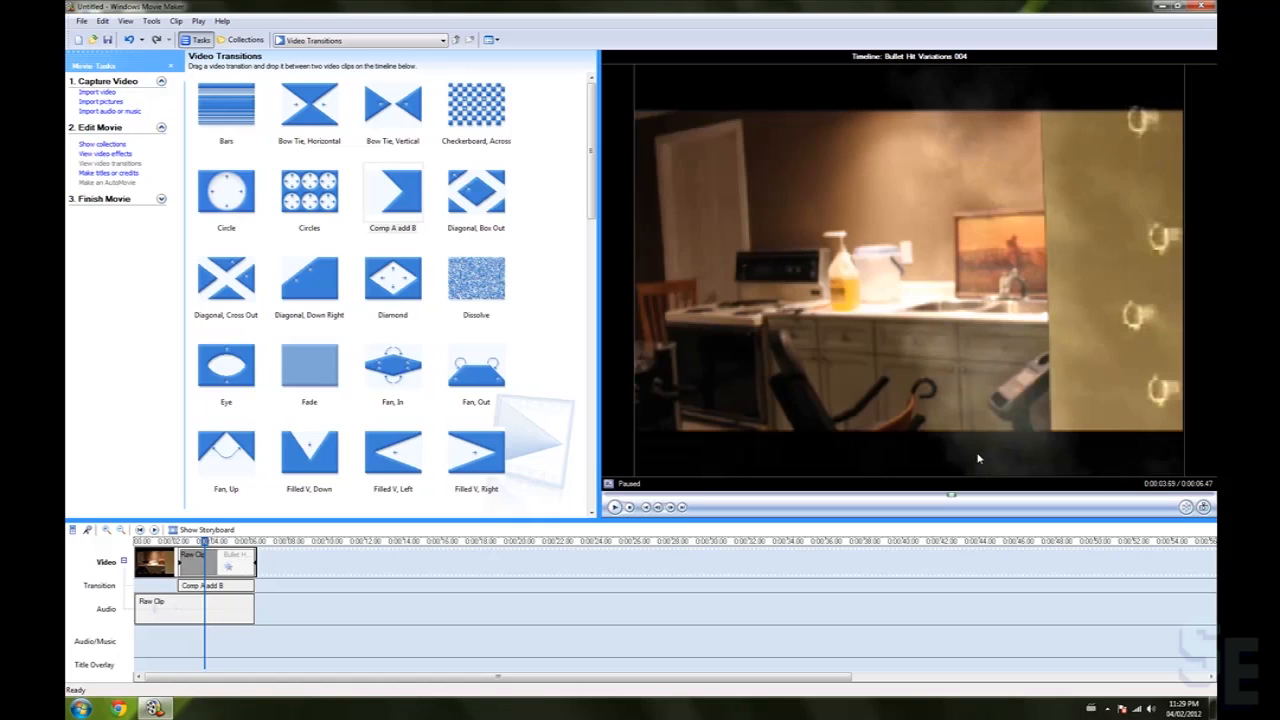
{"action": "mouse_move", "coordinate": [1072, 456]}
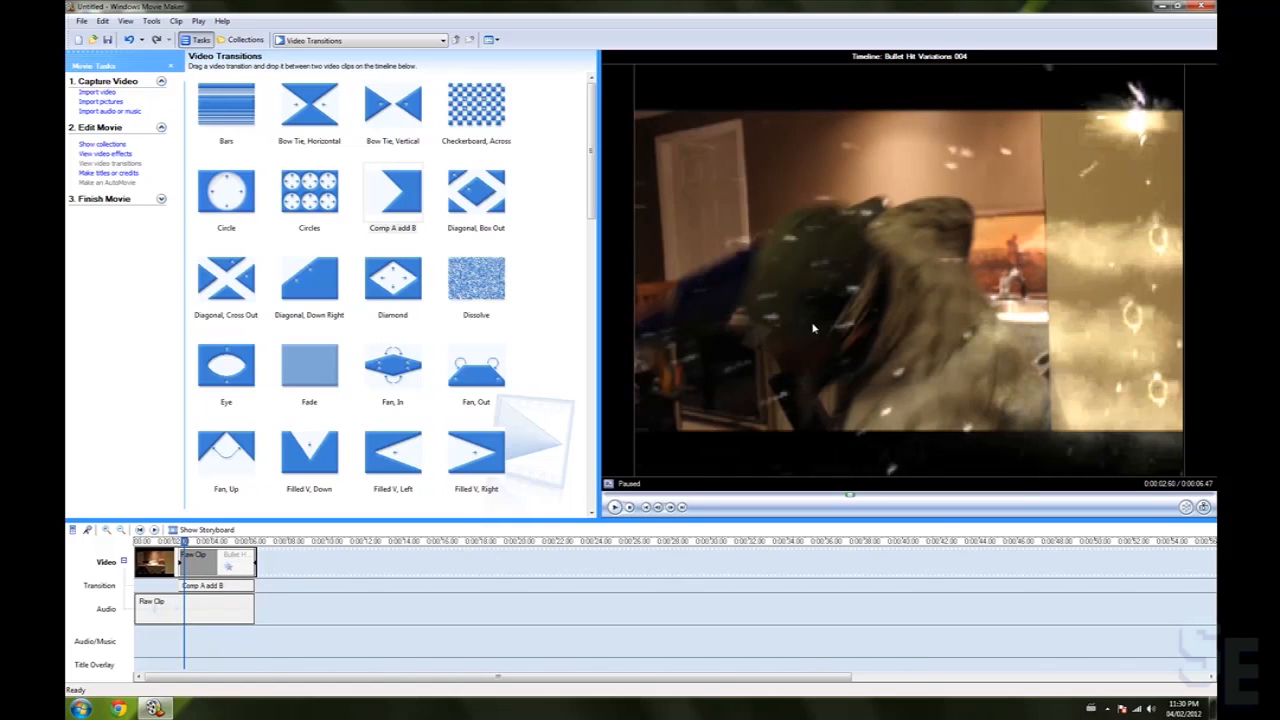
{"action": "mouse_move", "coordinate": [764, 322]}
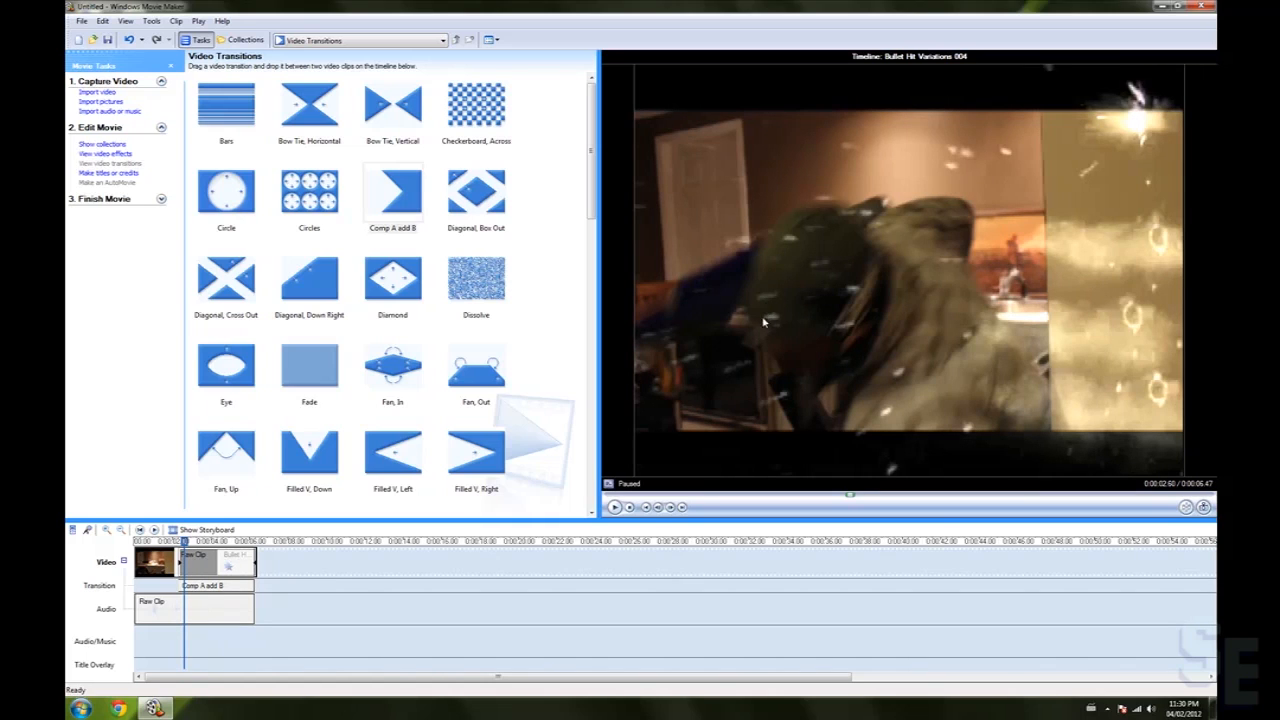